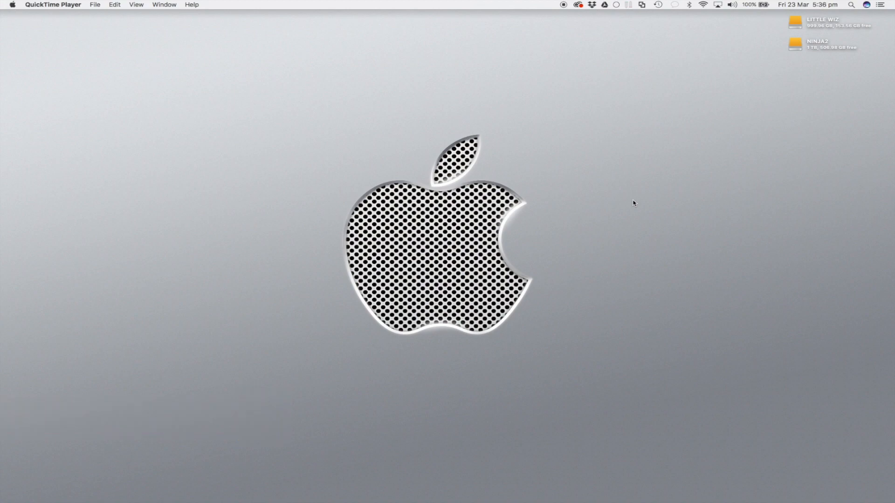
pyautogui.moveTo(431, 490)
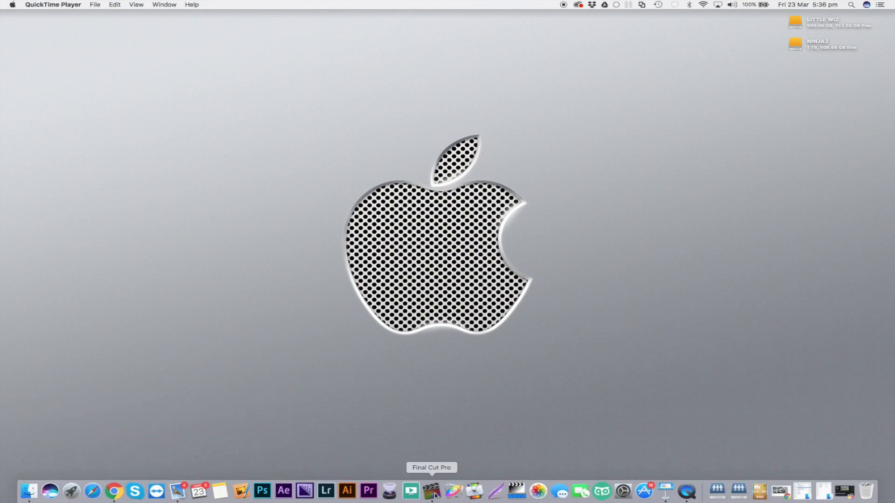
# - Launch Final Cut Pro from the Dock to reach the REWIND TUTORIAL project
pyautogui.click(431, 492)
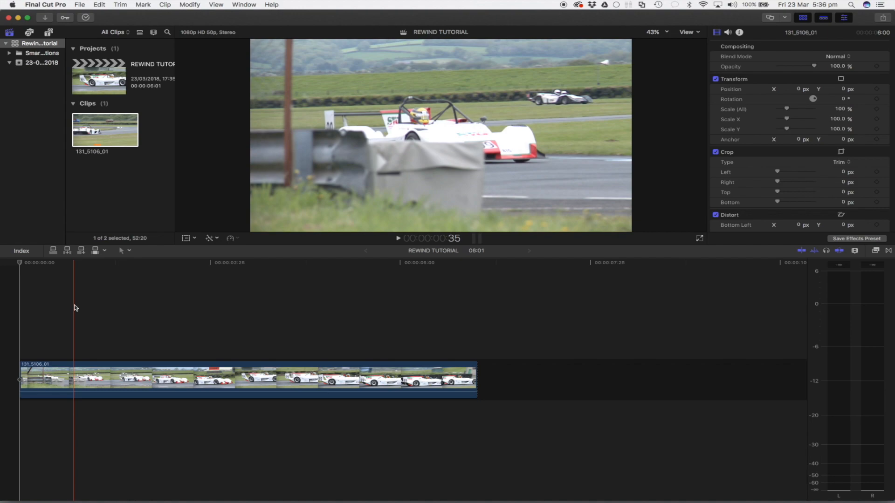
# - Cut the race-car clip at two points, separating a short middle segment
pyautogui.press('m')
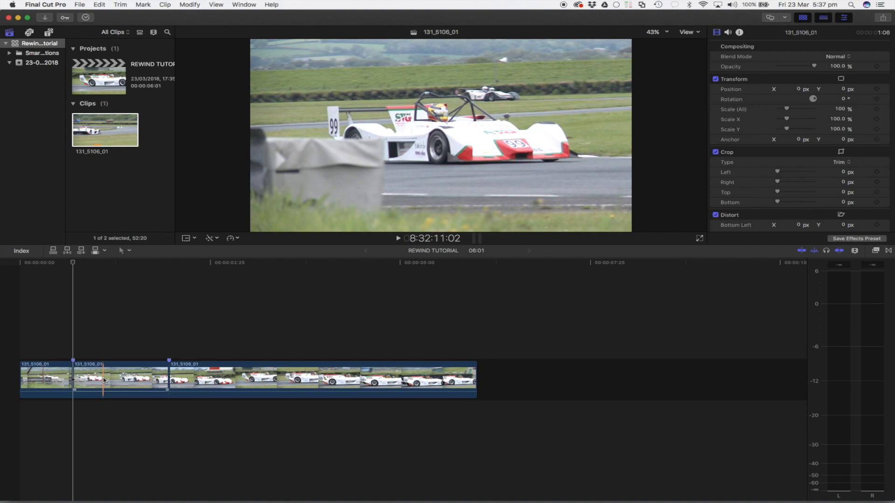
# - Apply a 2x Rewind retime to the middle race-car segment
pyautogui.click(105, 380)
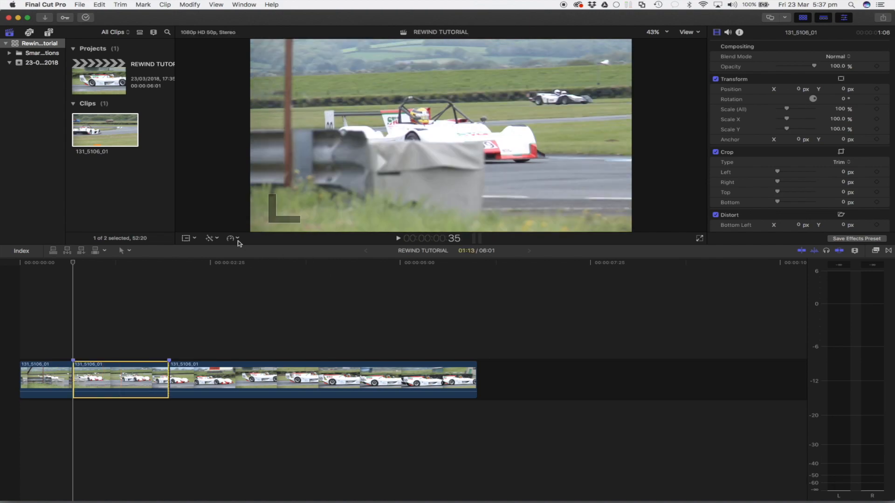
pyautogui.click(231, 238)
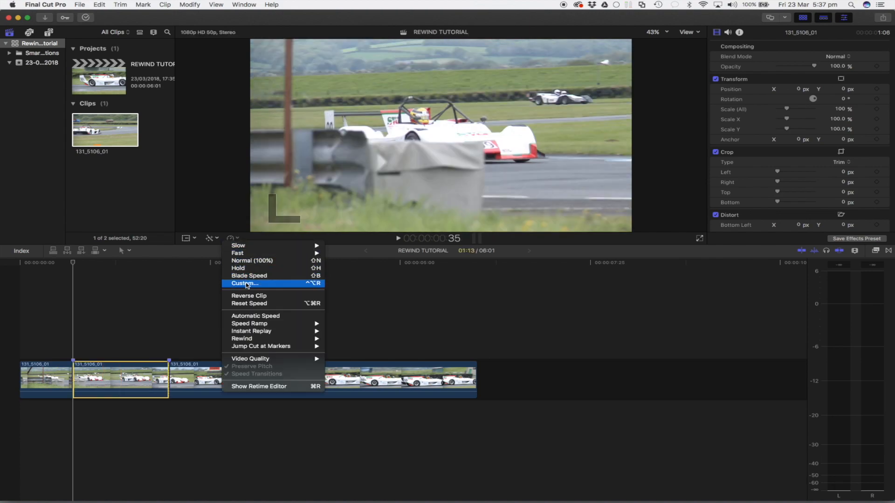
pyautogui.moveTo(264, 339)
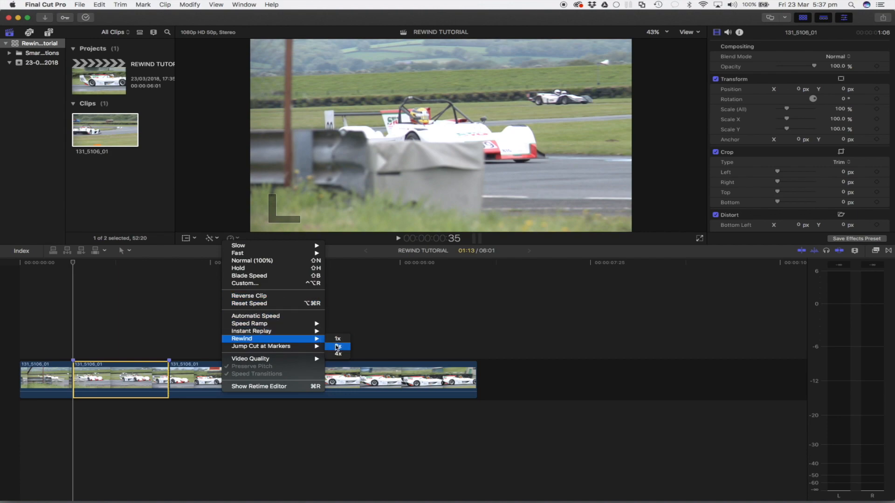
pyautogui.click(337, 346)
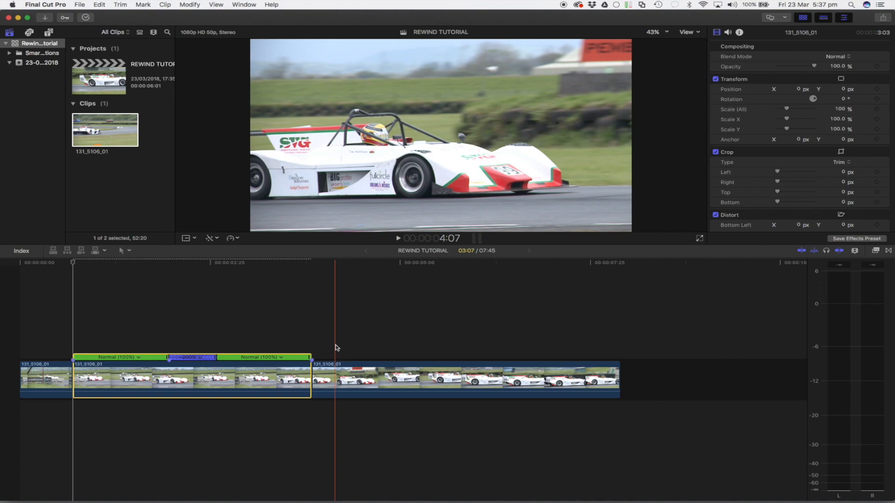